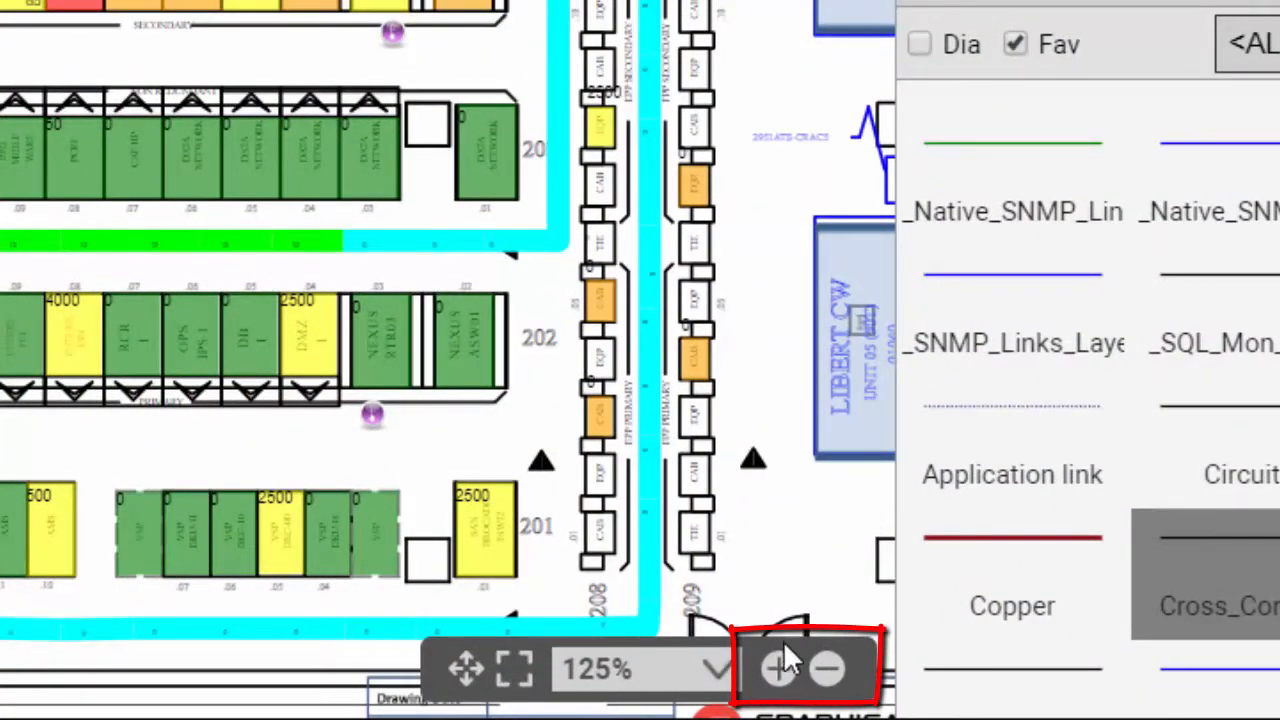
Zoom the floor plan in three steps onto the equipment rows from 100%.
left_click(828, 668)
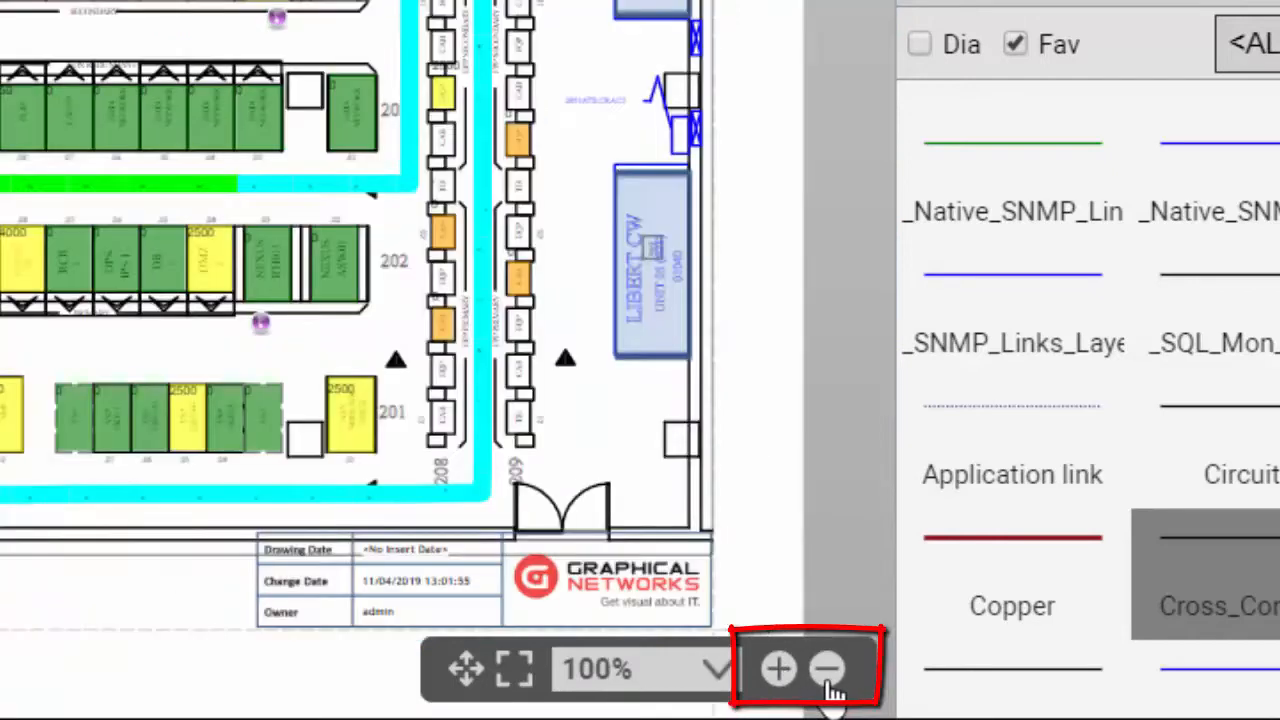
left_click(778, 668)
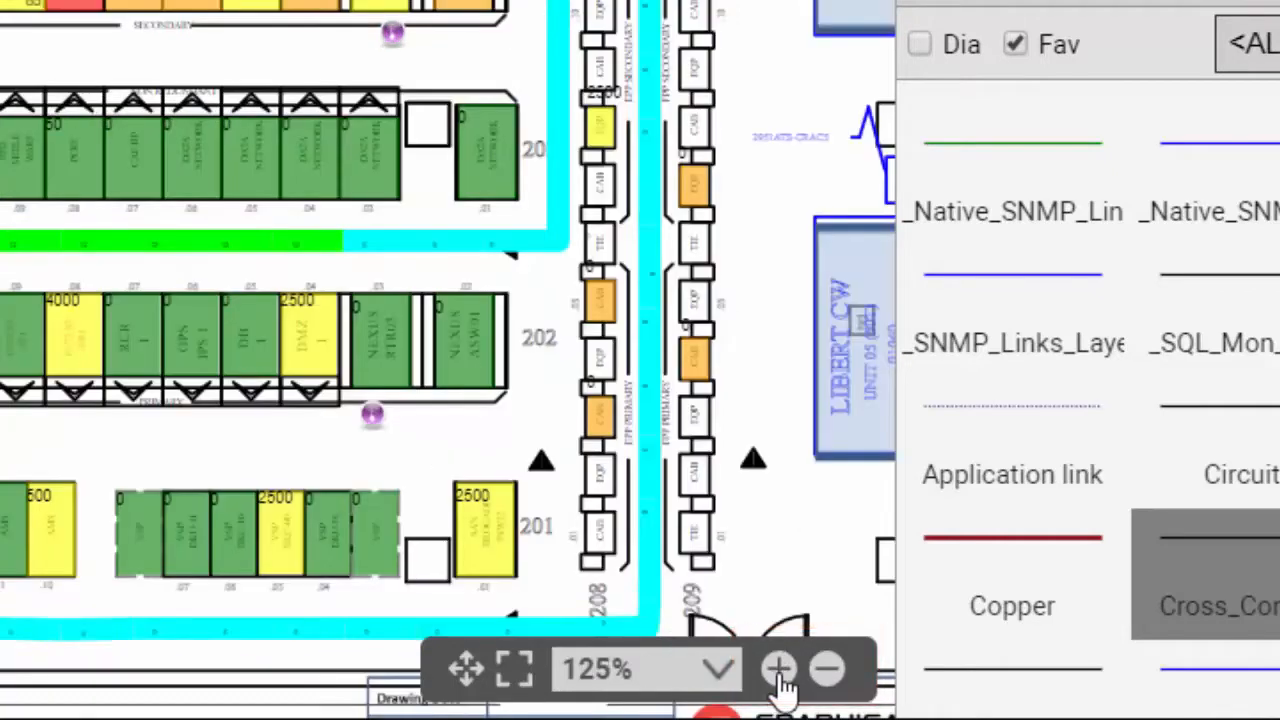
left_click(780, 668)
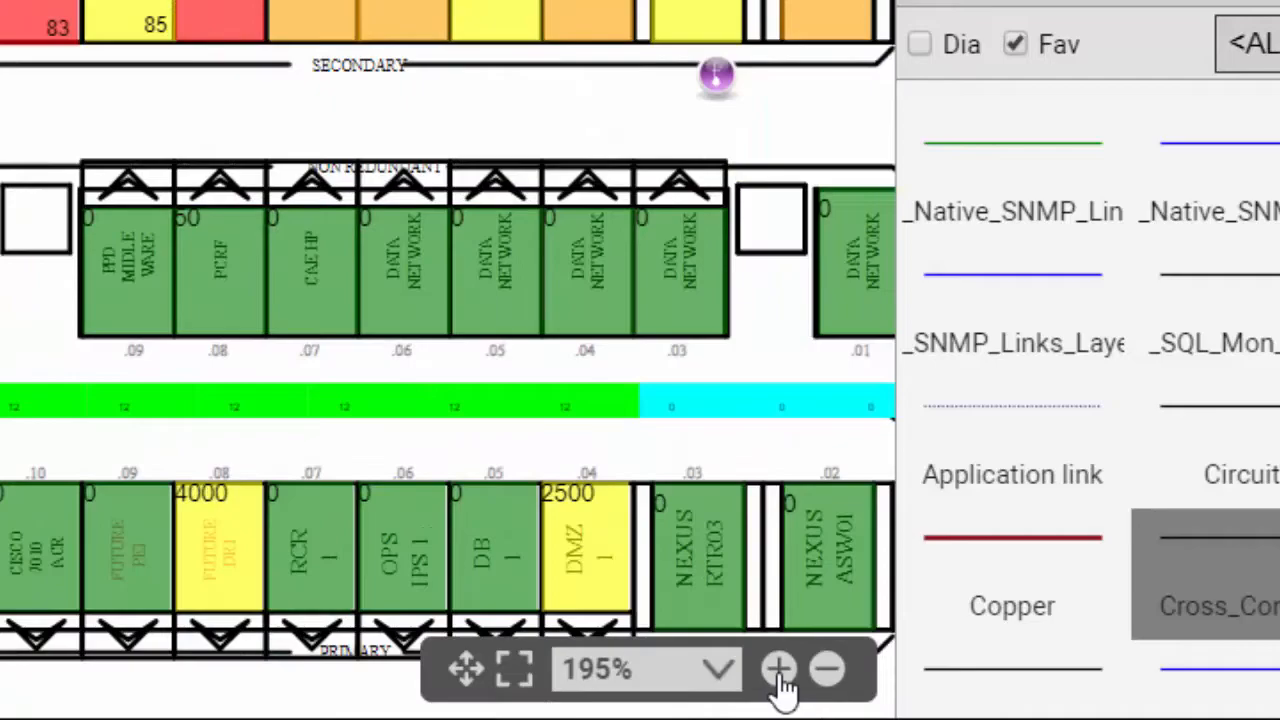
left_click(780, 668)
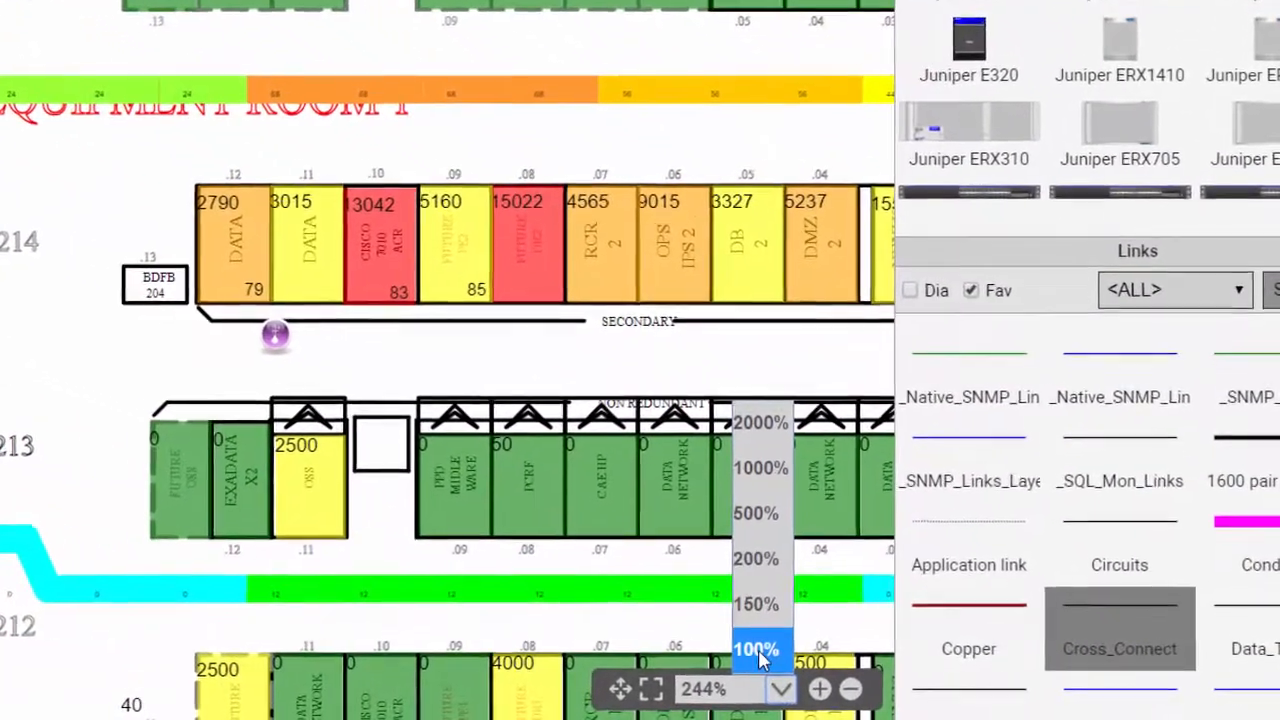
Return the floor plan to 100% scale, then enter zoom value 555 in the zoom box.
left_click(756, 648)
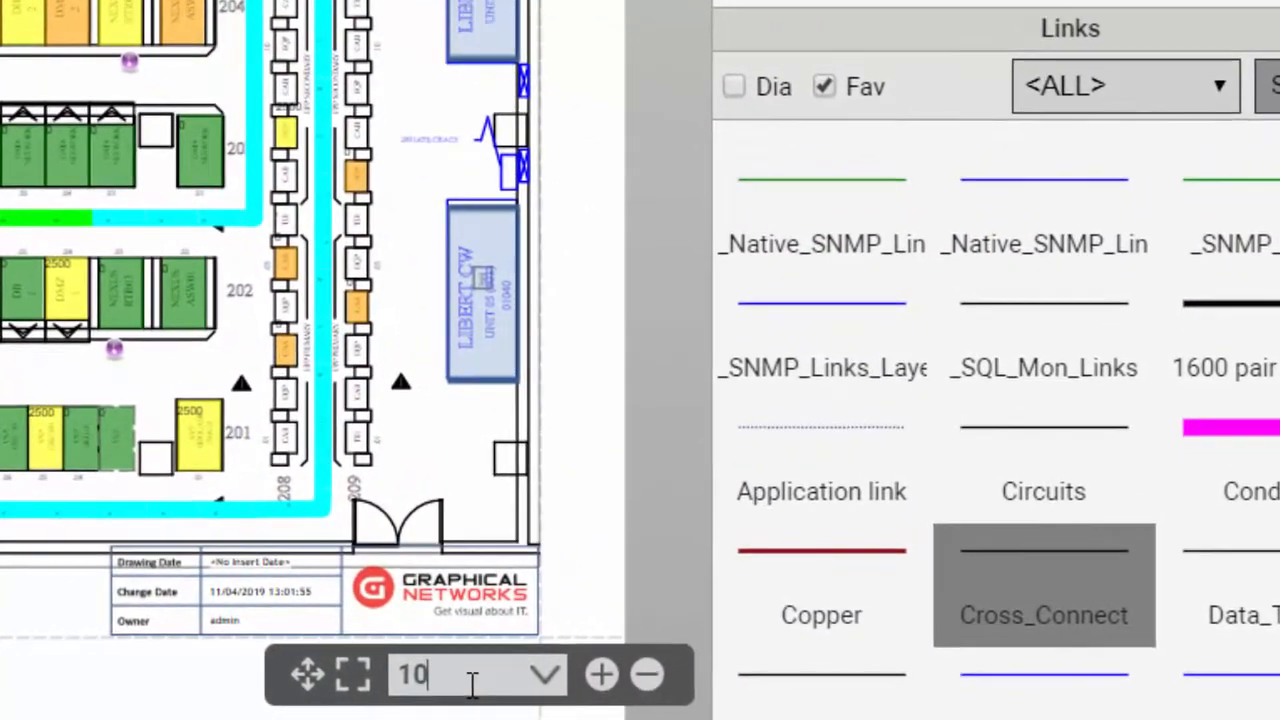
type("555")
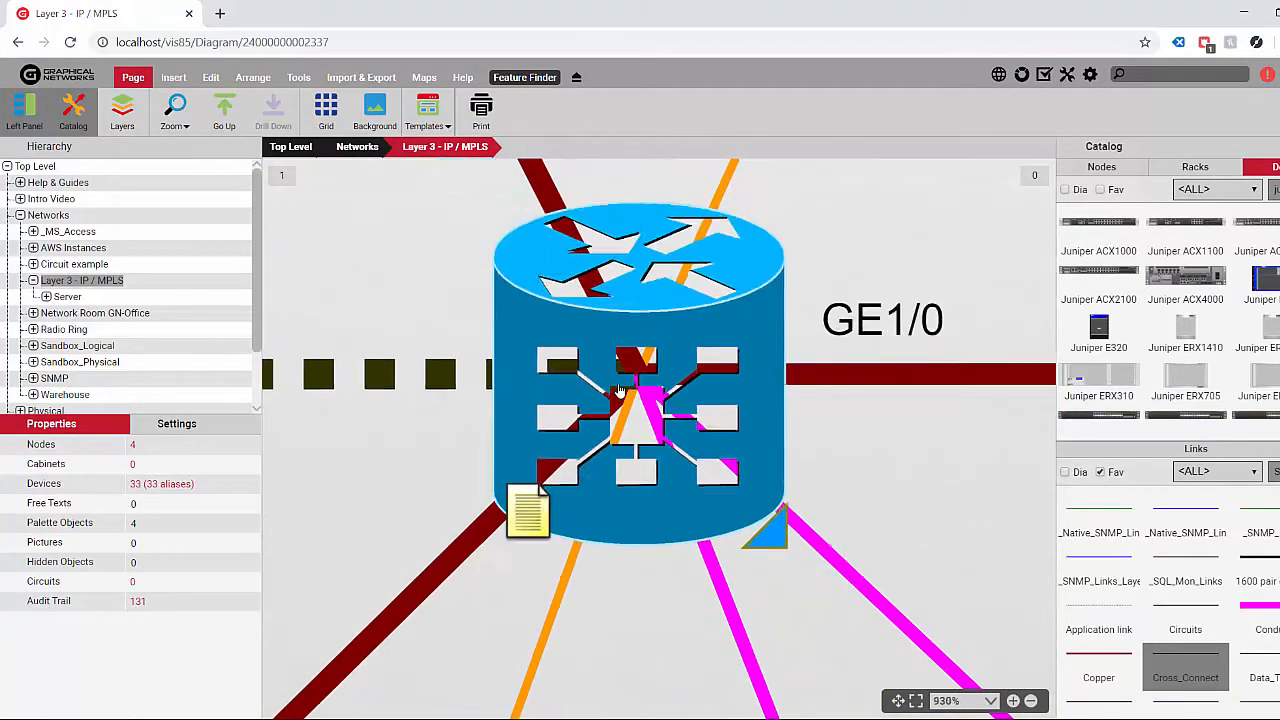
Show the whole Layer 3 - IP / MPLS diagram at 100% scale.
left_click(1028, 700)
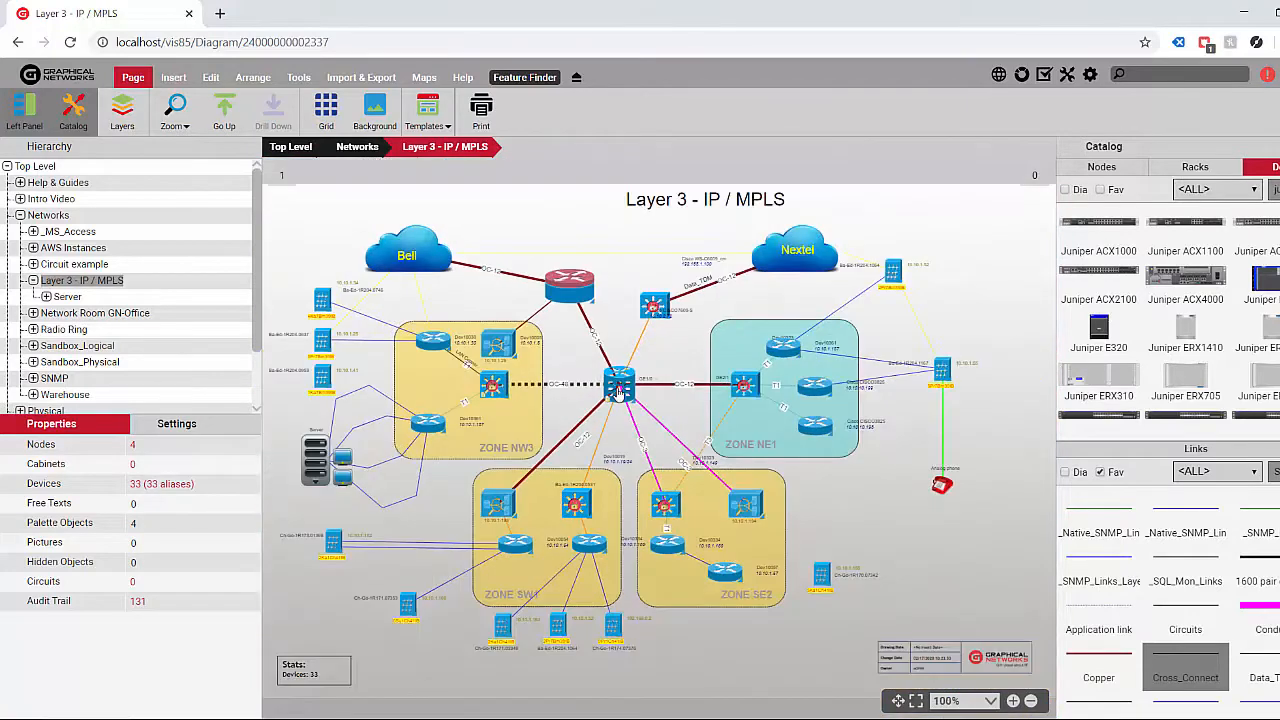
mouse_move(310, 228)
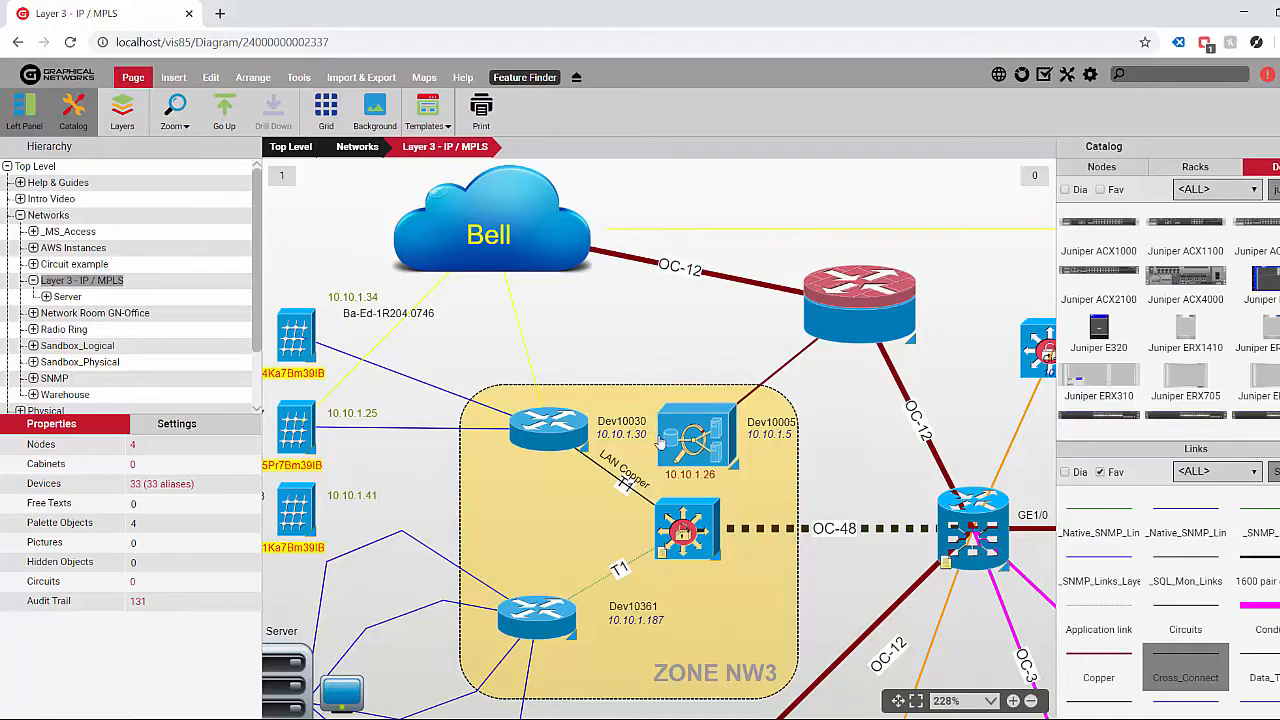
mouse_move(716, 500)
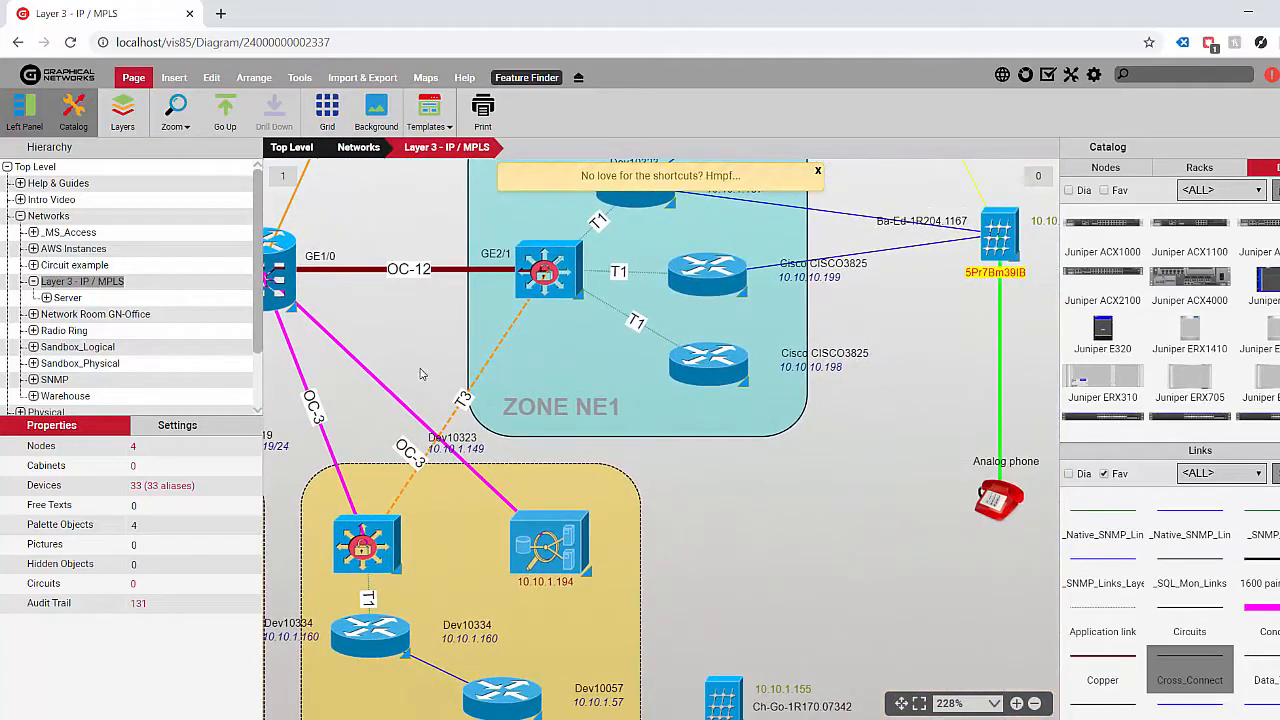
mouse_move(716, 486)
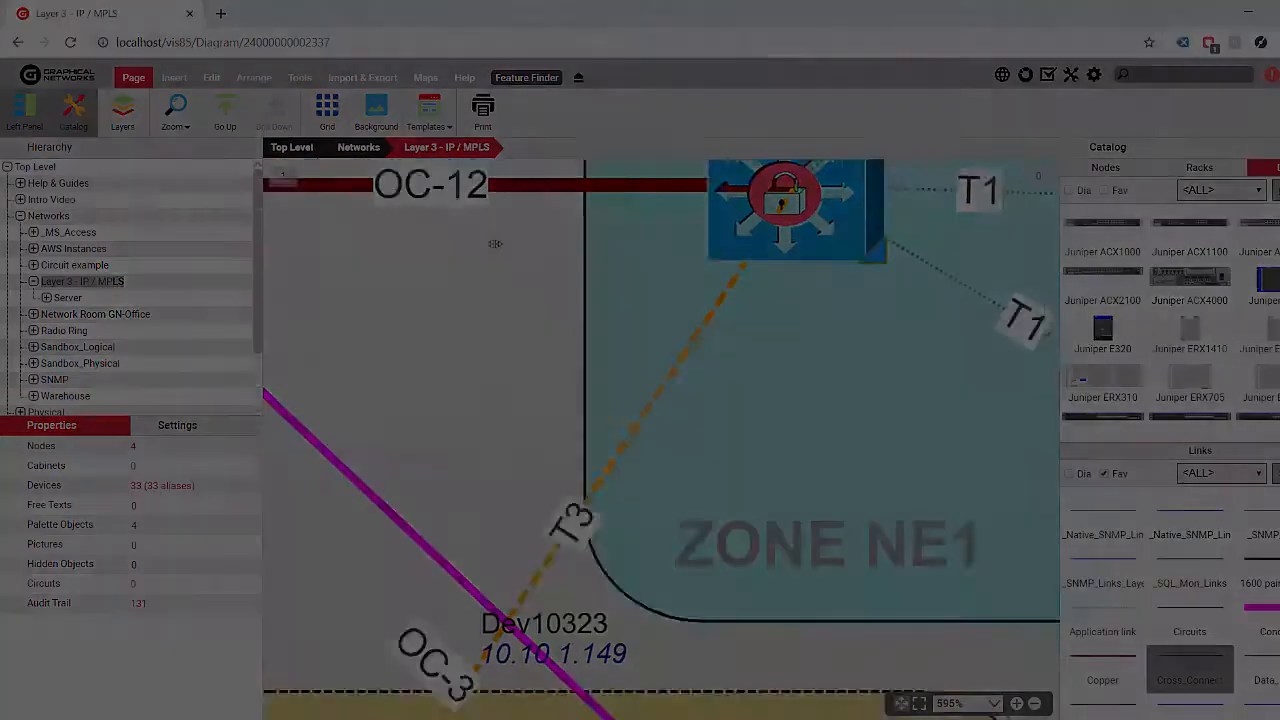
Zoom the network diagram in on ZONE NE1 to about 744%.
scroll("down", 3)
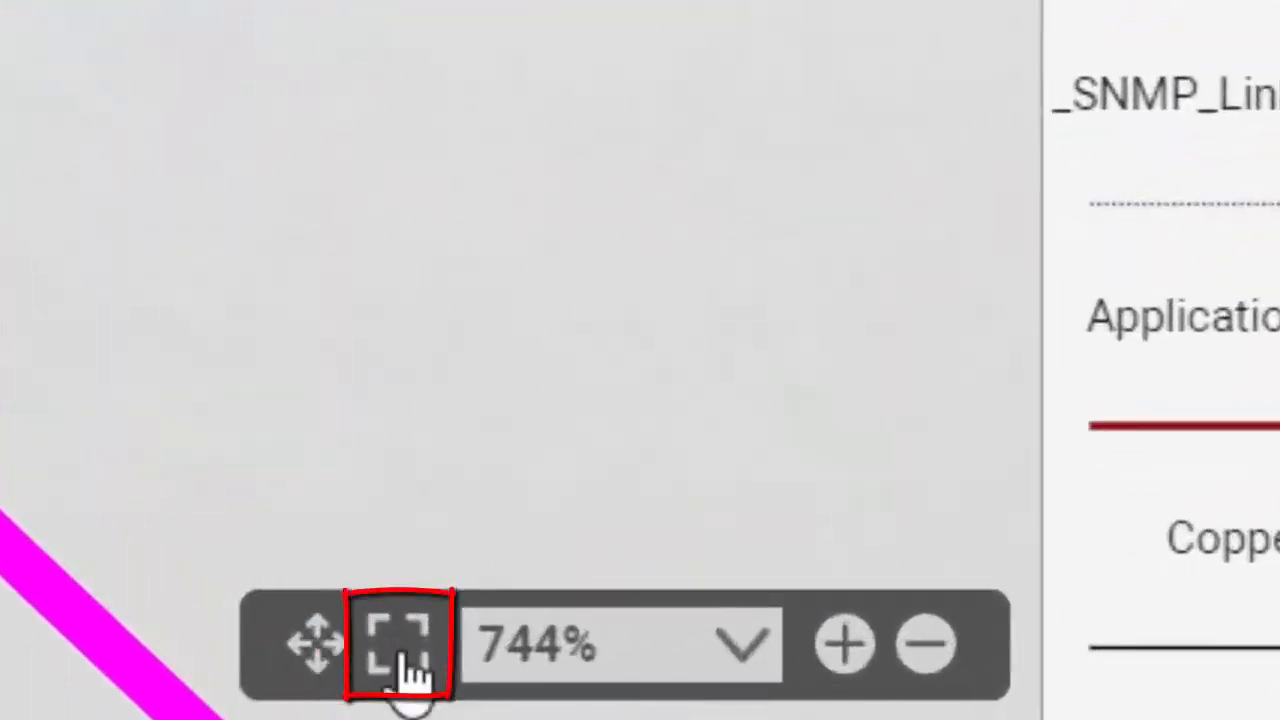
Fit the entire network diagram back into the window.
left_click(398, 644)
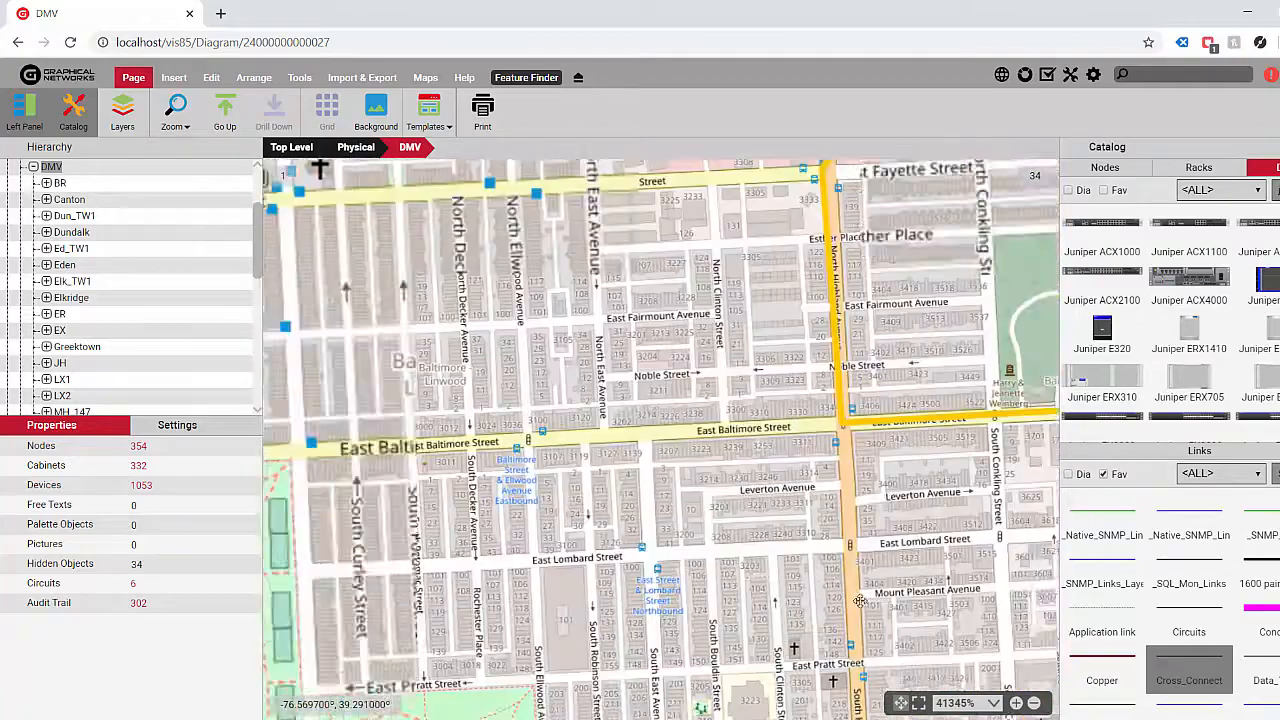
Pan the DMV map to the JH building and show its properties (address, category, status).
left_click_drag(860, 600, 692, 444)
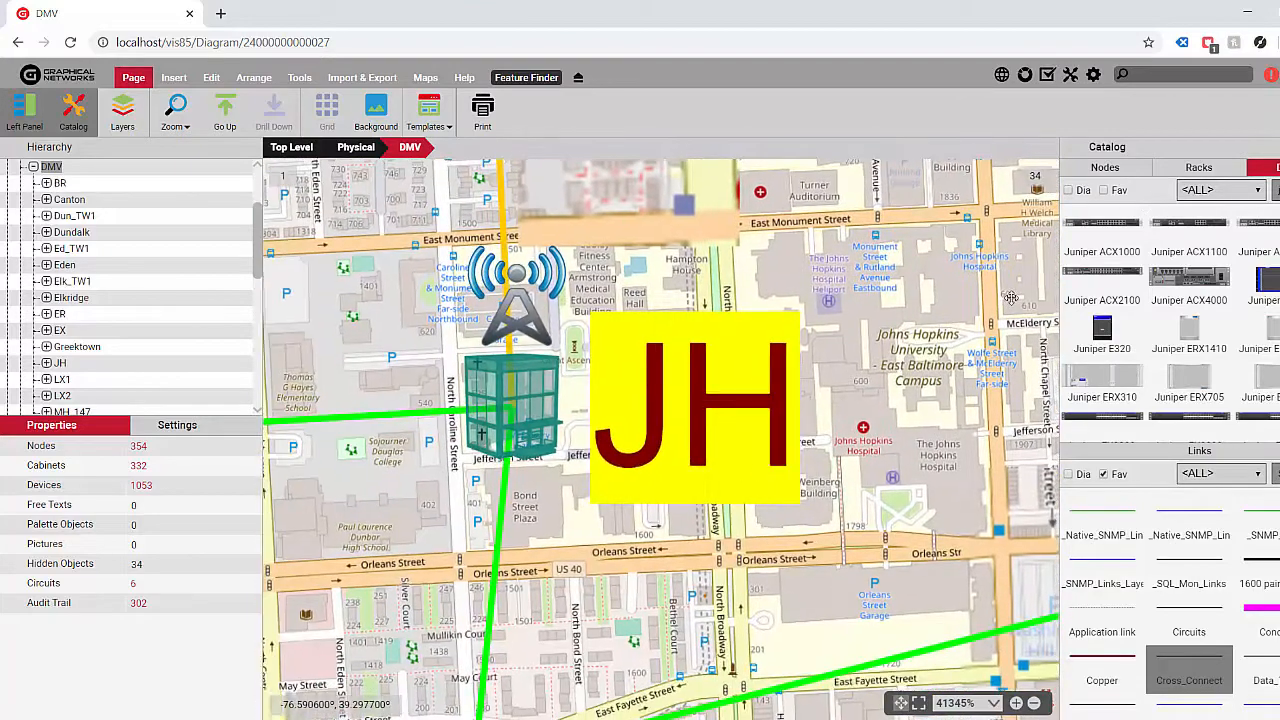
left_click(510, 400)
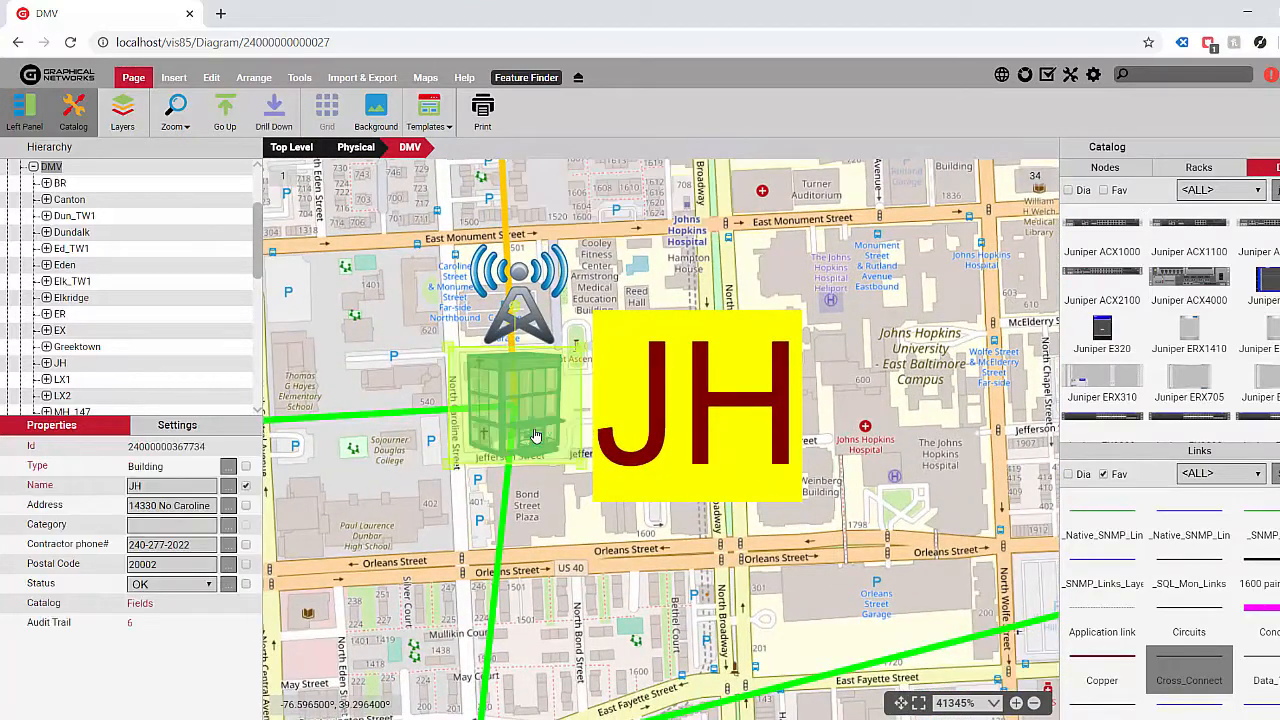